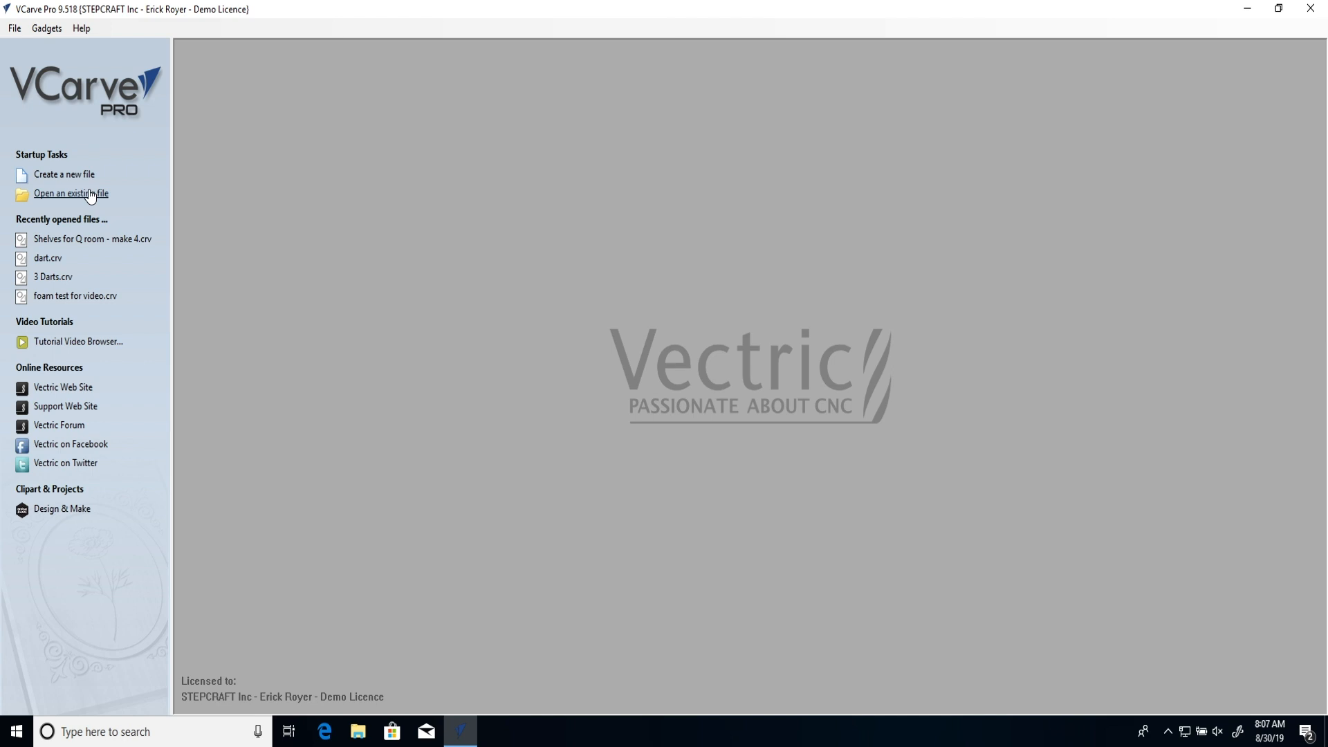
mouse_move(72, 181)
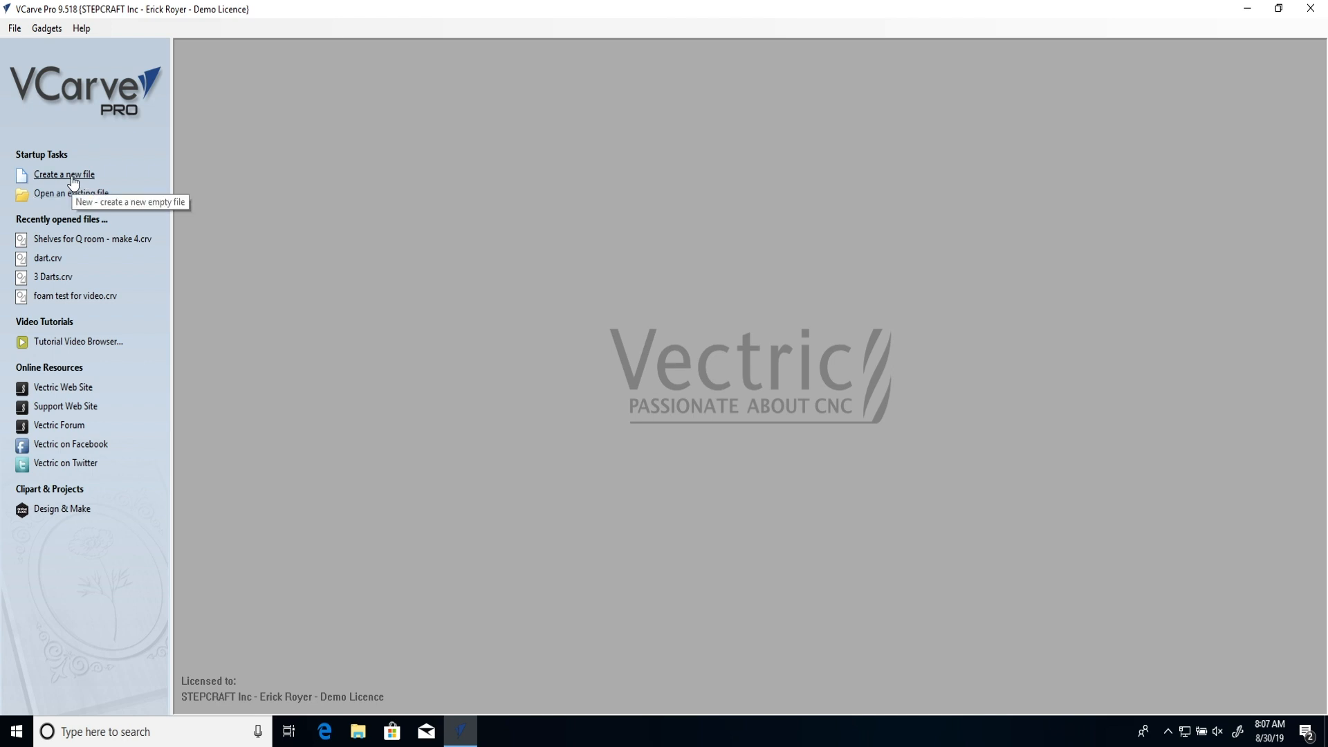
- Create a new empty job file from the start page
click(64, 174)
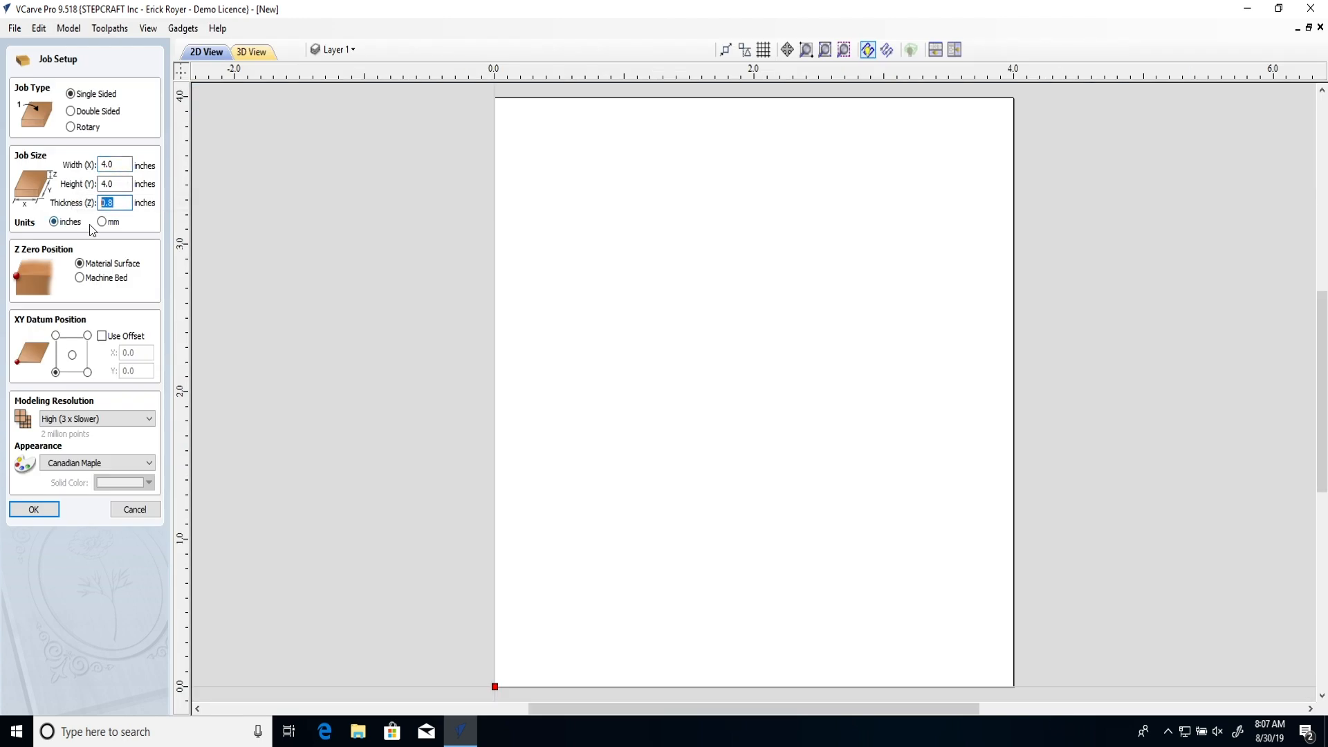
mouse_move(78, 277)
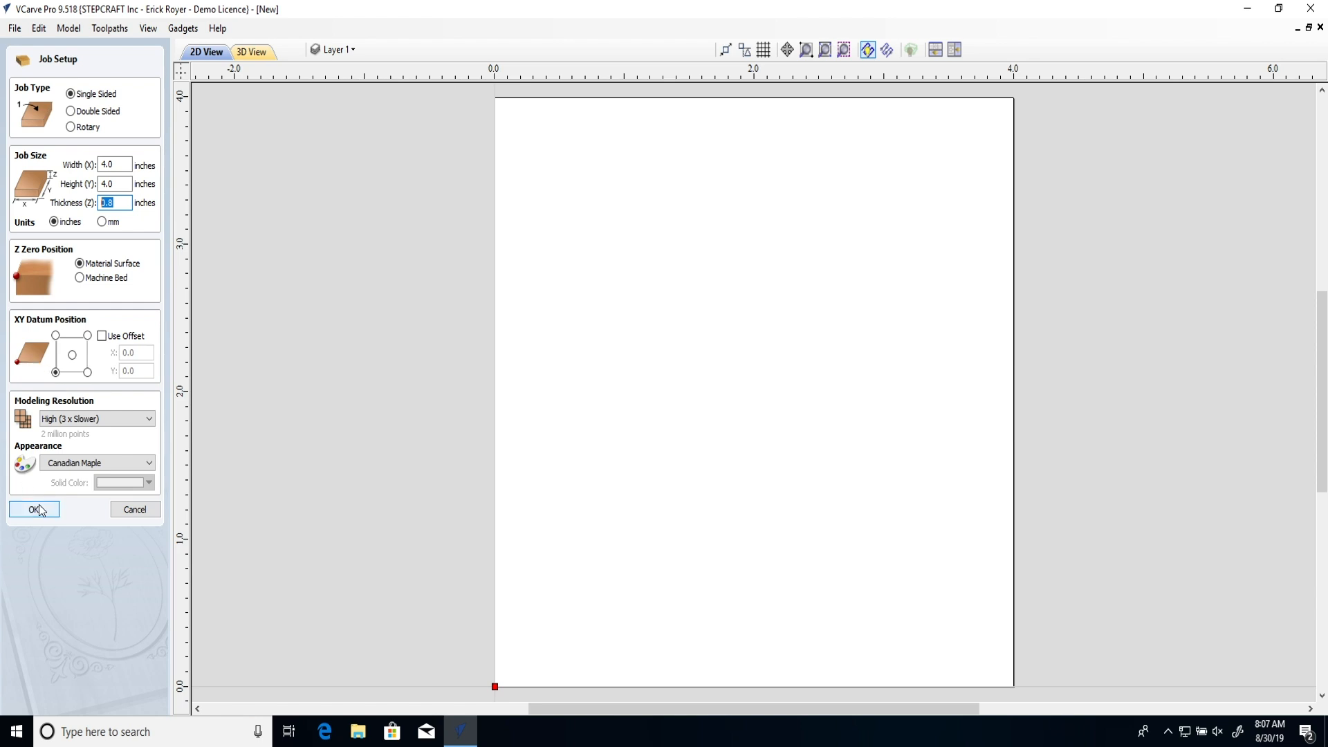
- Confirm the job setup, draw a five-pointed star and centre it in the material
click(33, 509)
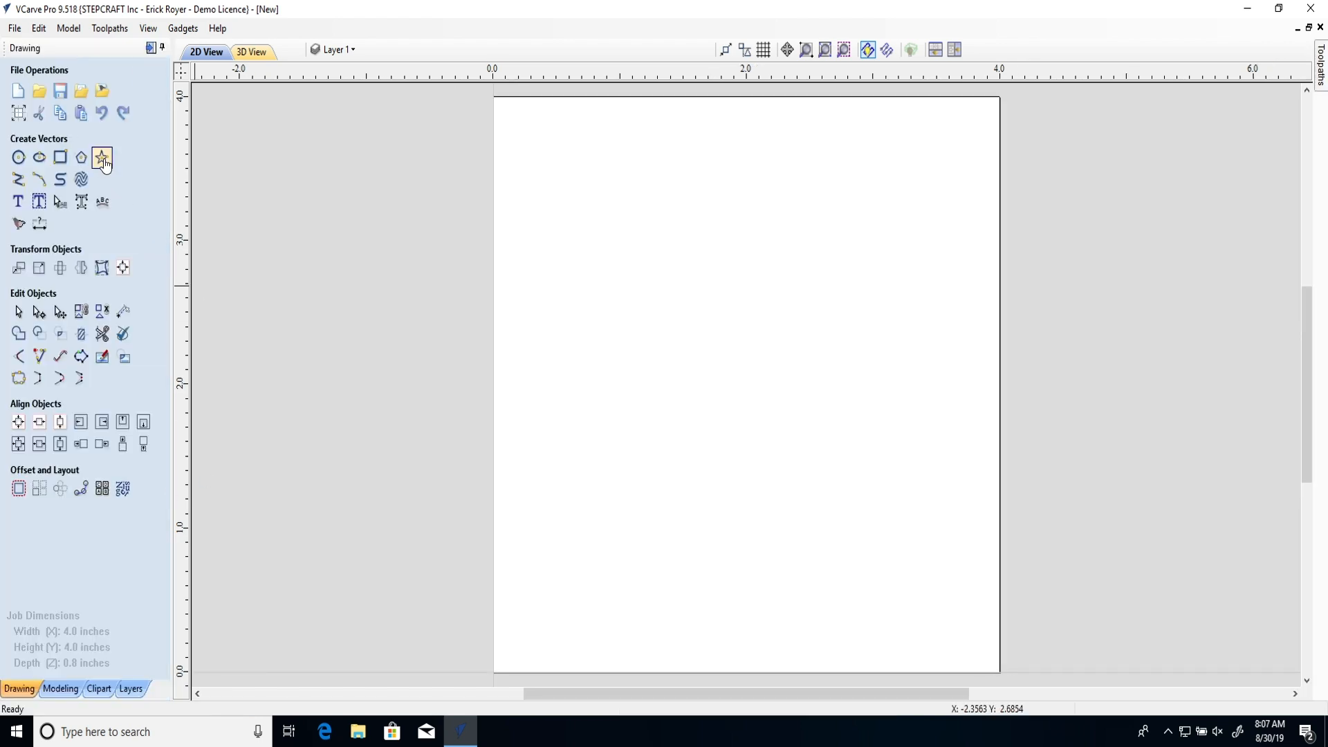
click(101, 159)
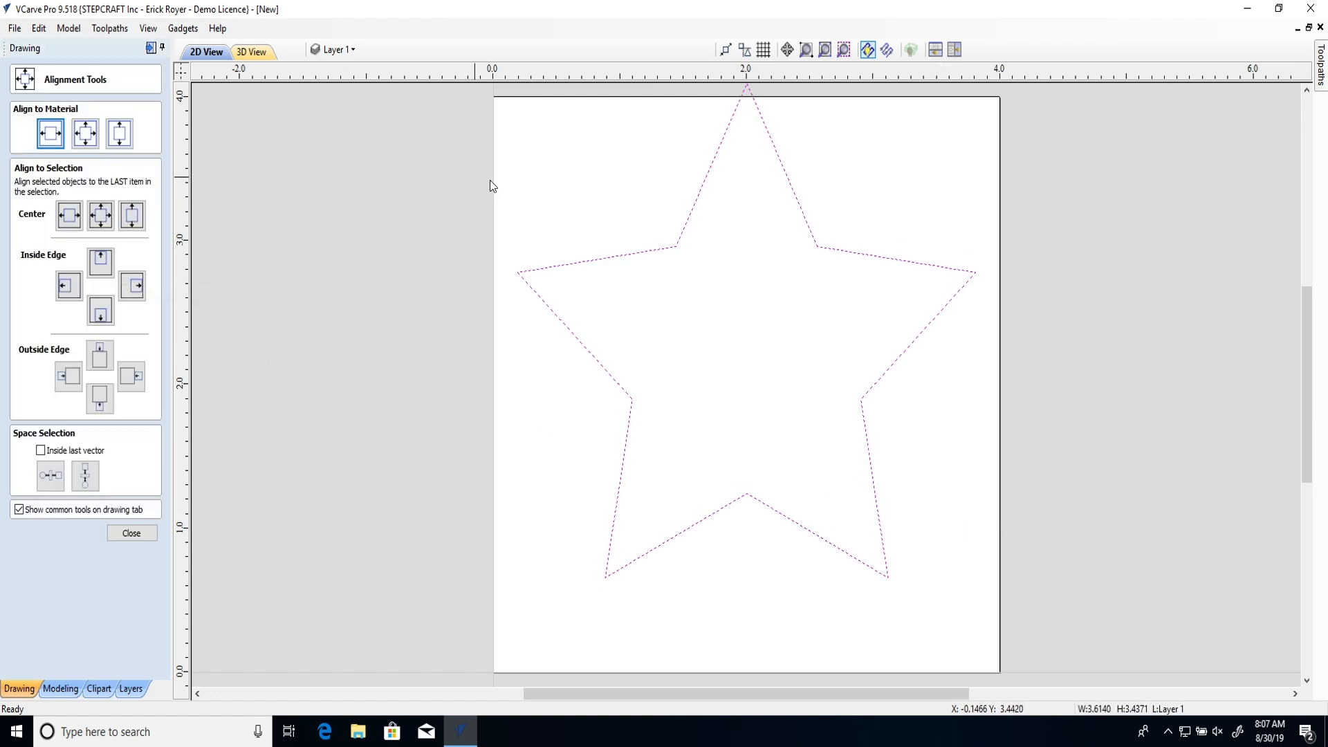
click(85, 130)
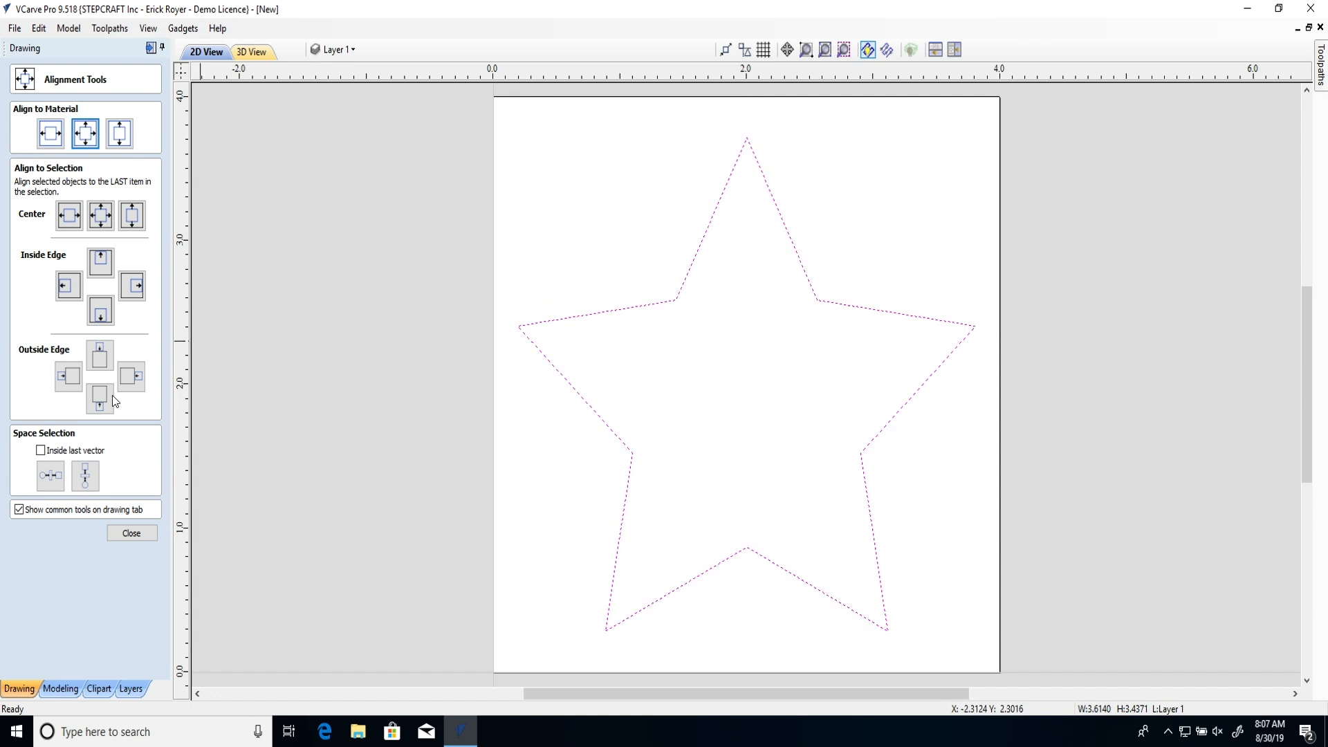
click(131, 533)
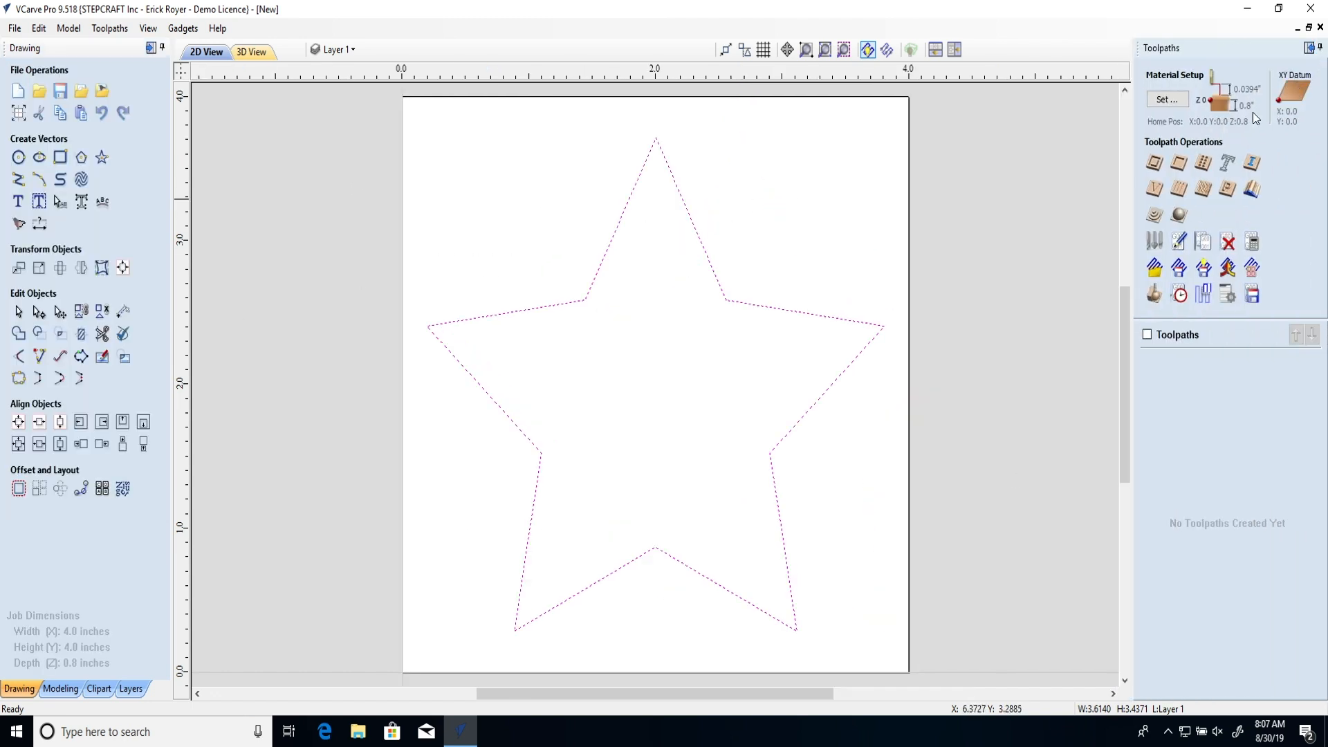
mouse_move(1154, 164)
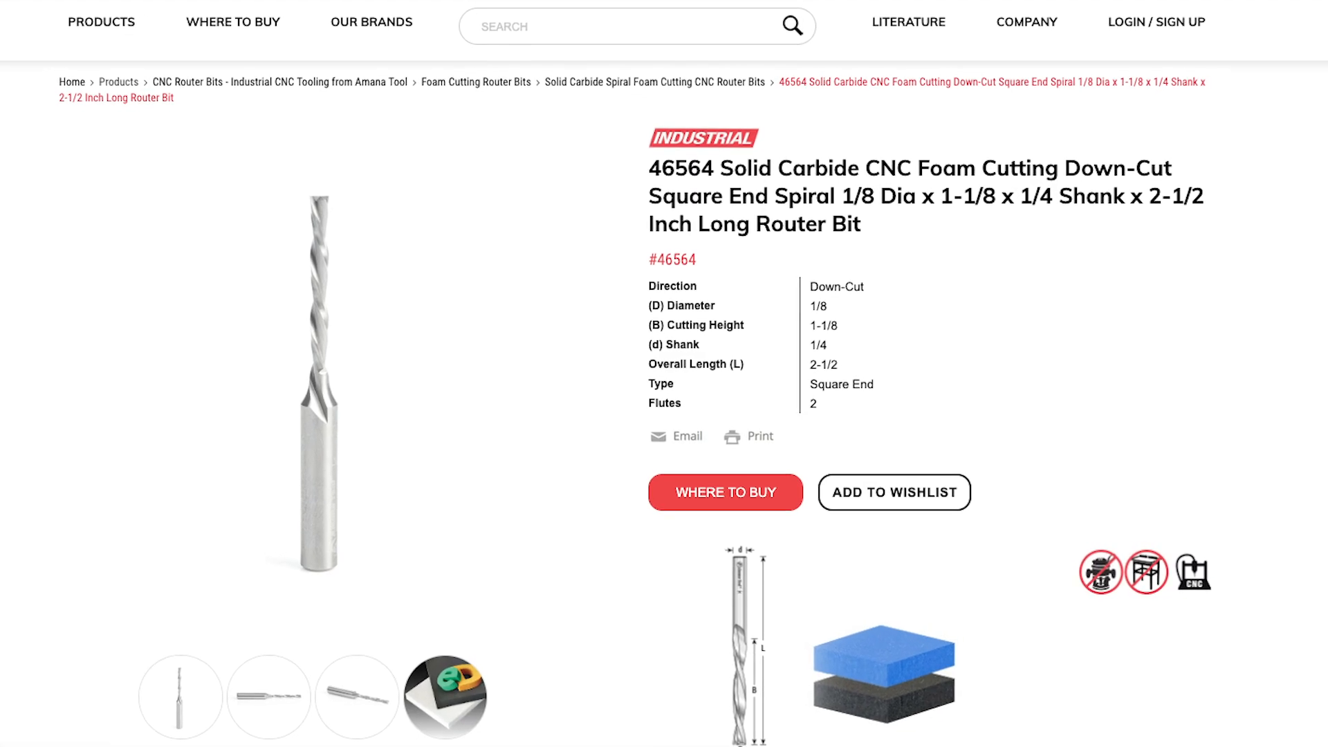
- Scroll through the Amana Tool 46564 1/8 inch foam bit's specifications
scroll(down, 3)
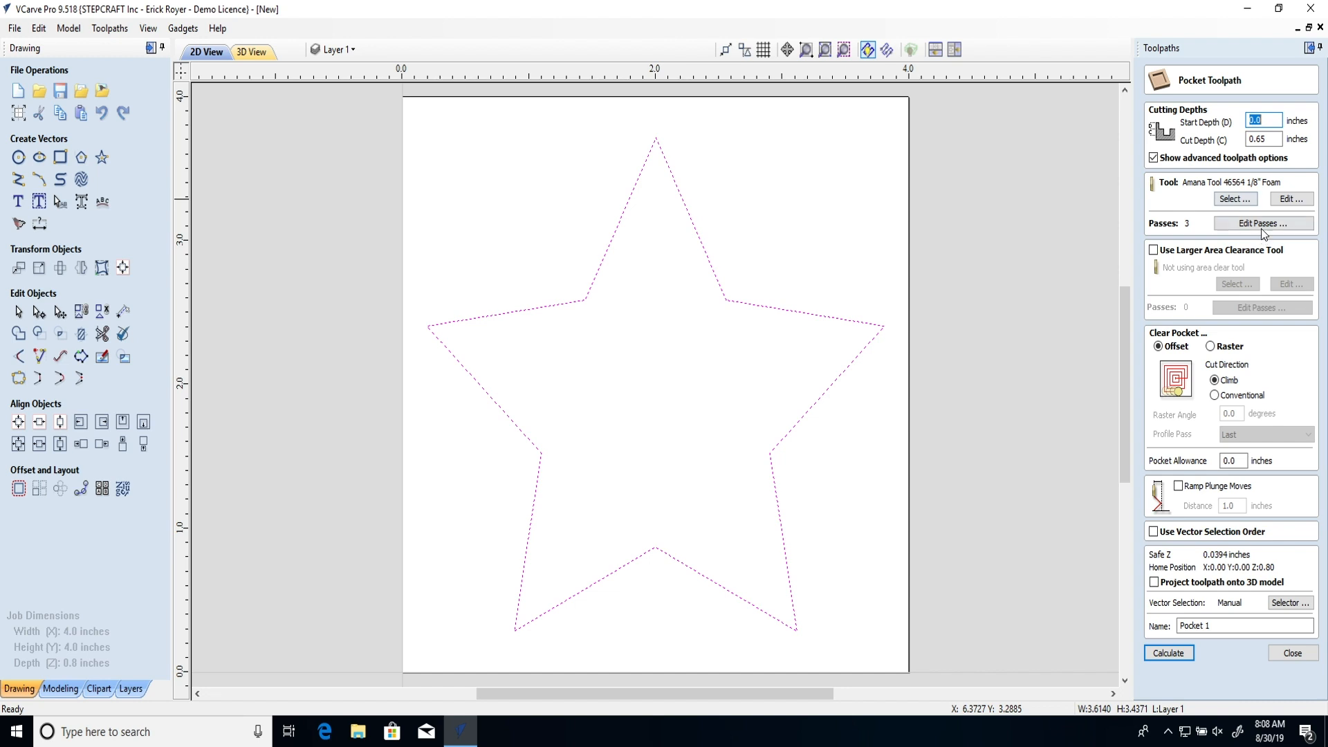
- Set the pocket cut depth to 0.6 inches, split into two passes of 0.3 inches
click(1264, 138)
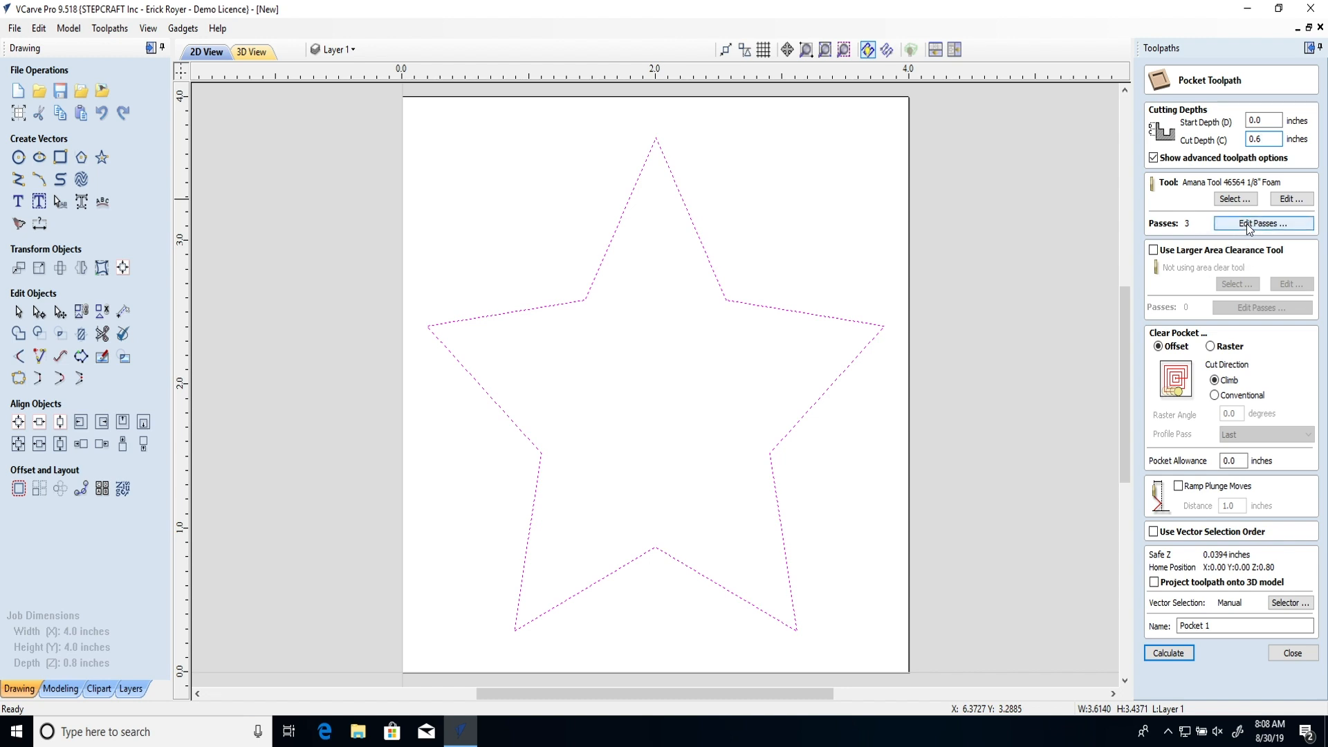
click(1262, 224)
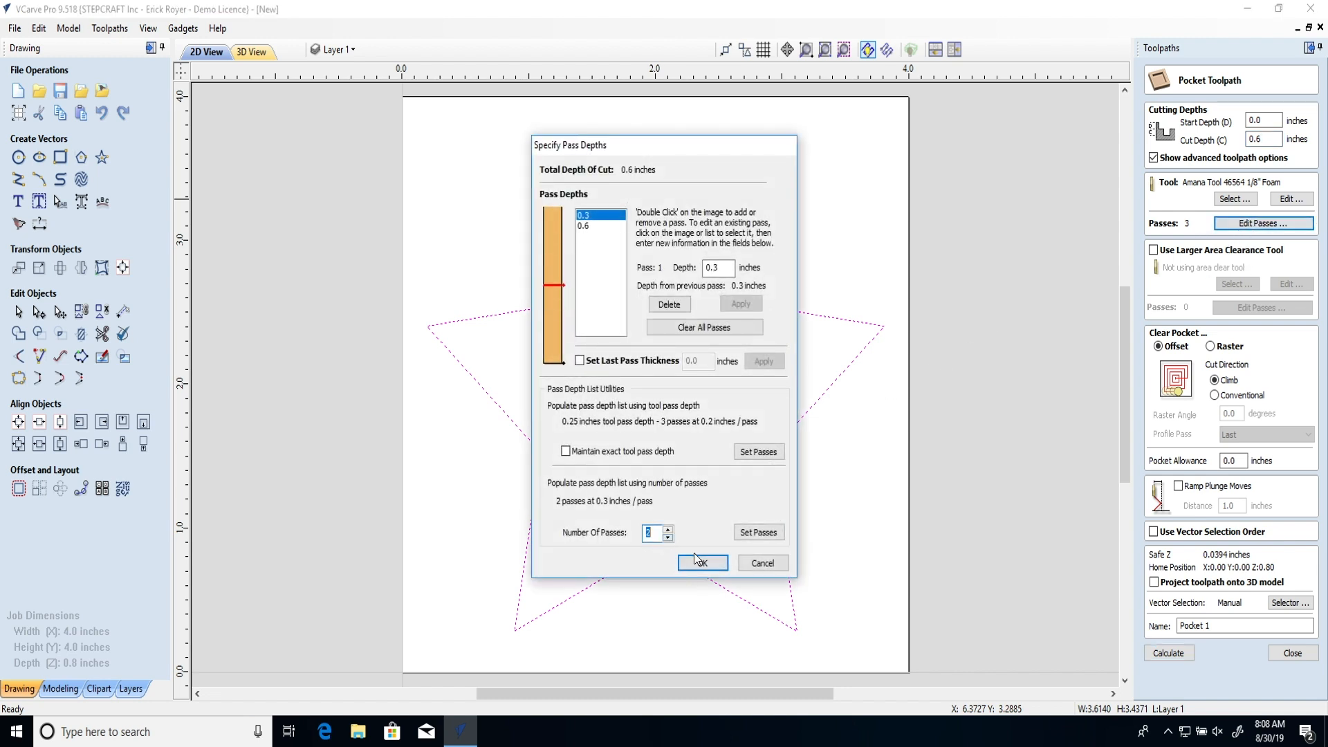
click(702, 561)
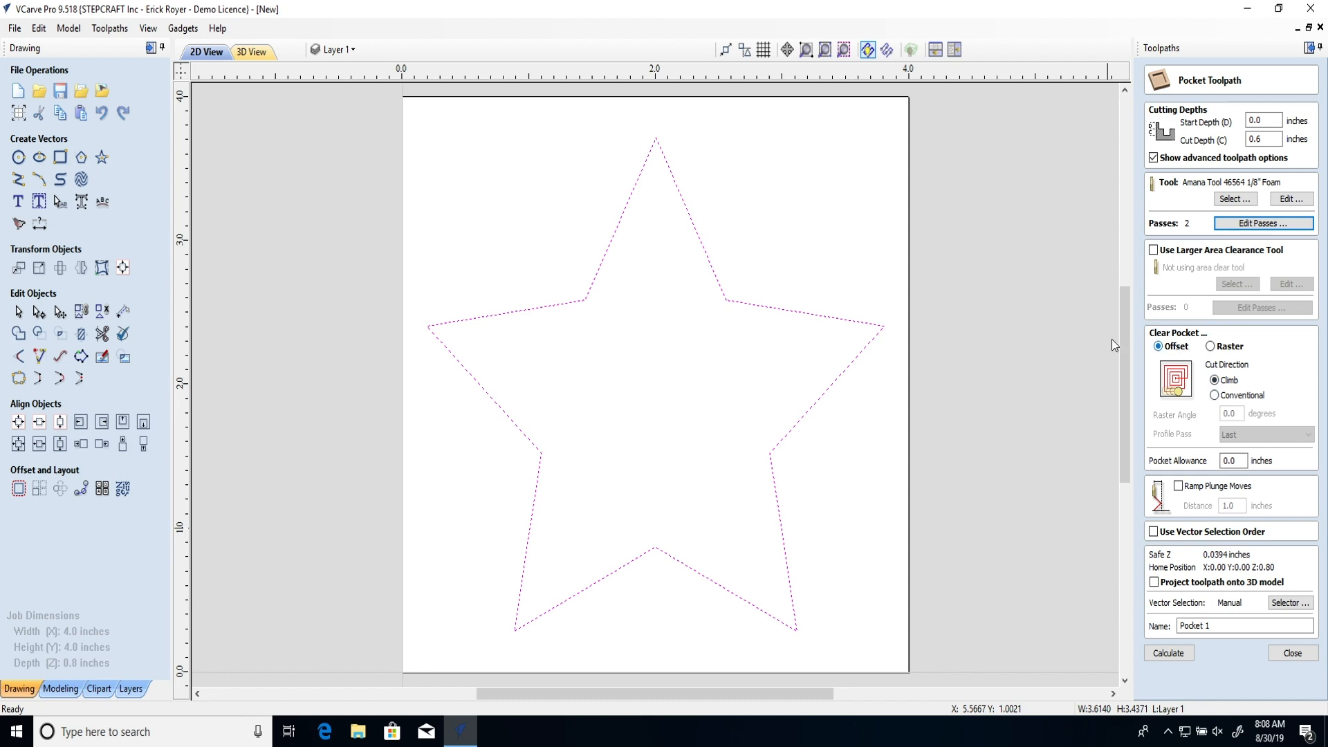
mouse_move(661, 214)
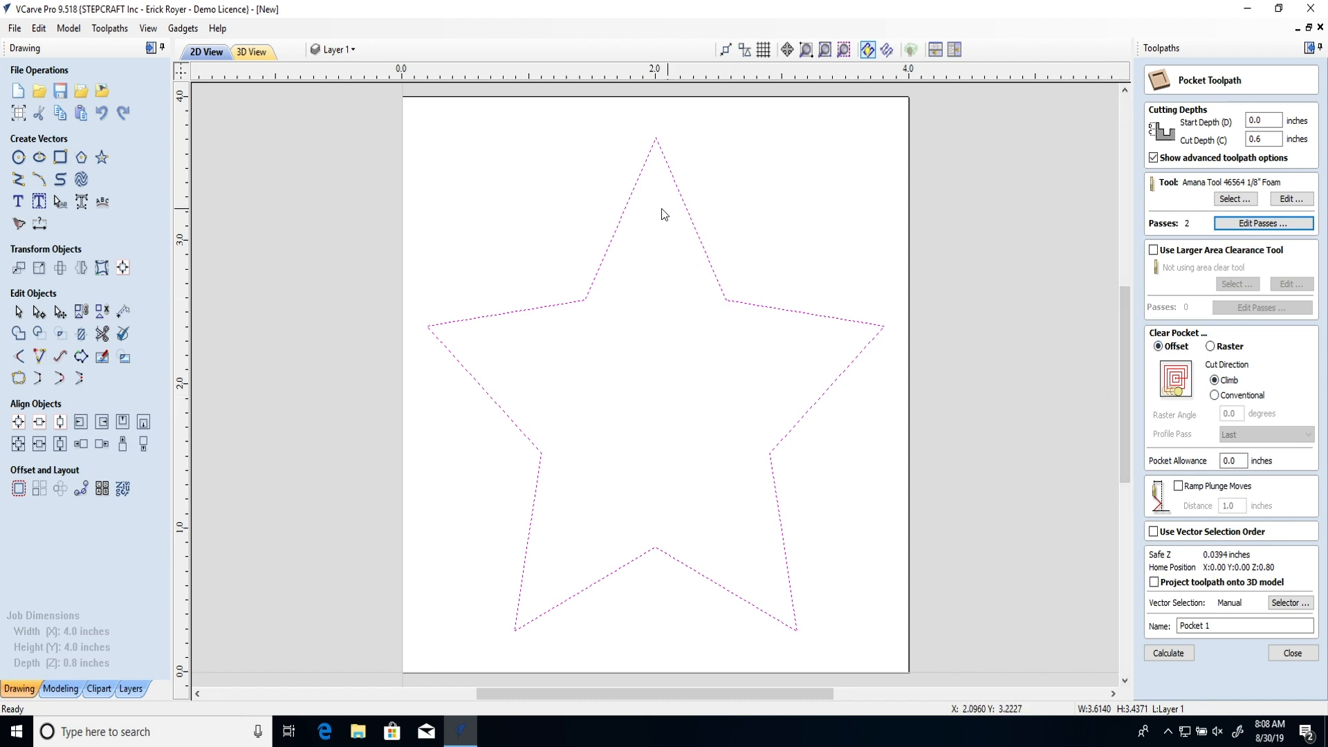
mouse_move(767, 393)
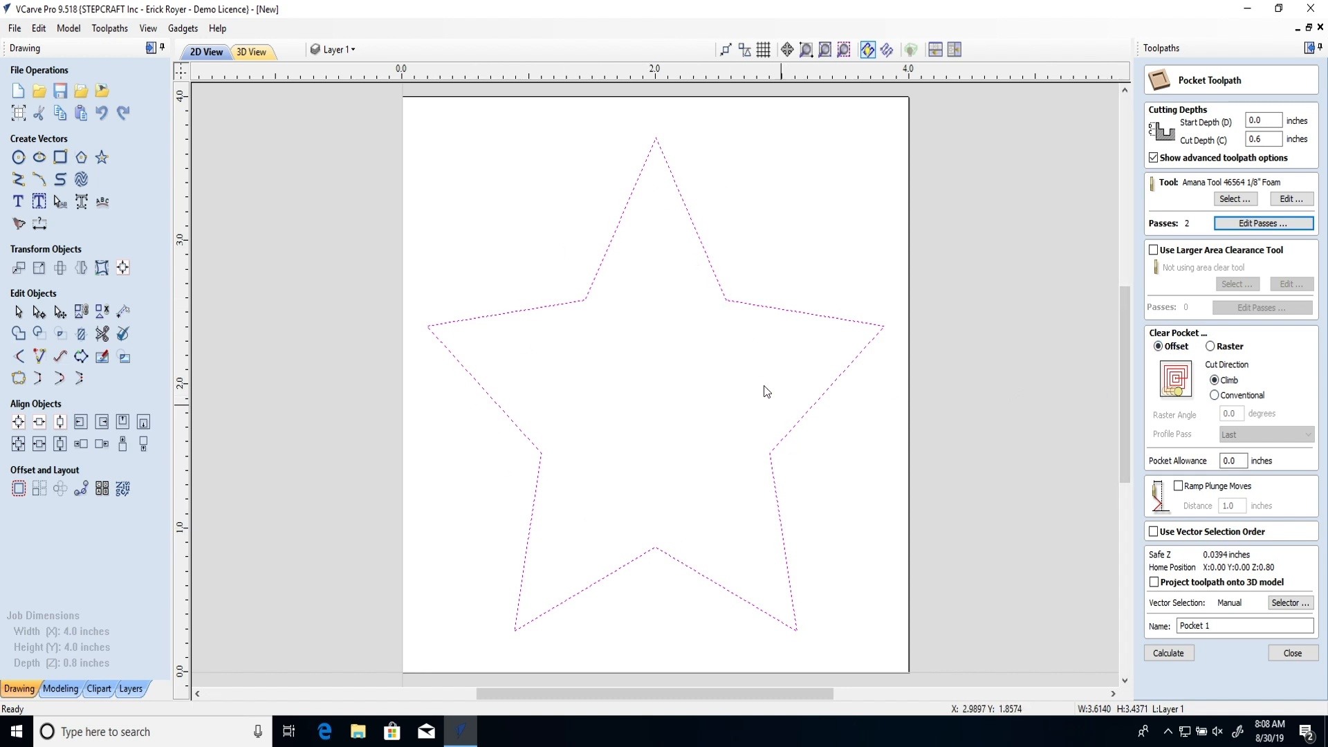
mouse_move(1140, 366)
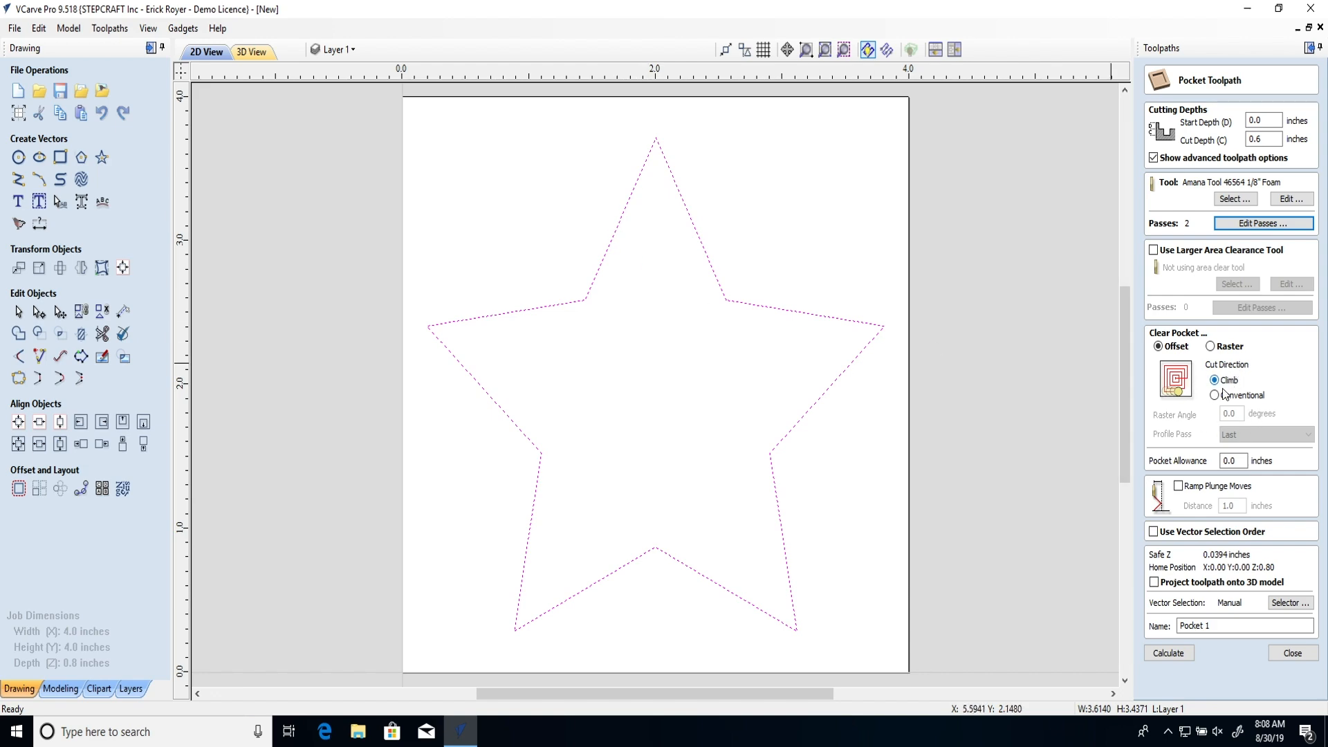
- Calculate the star pocket toolpath and simulate its cut in the 3D preview
click(1167, 653)
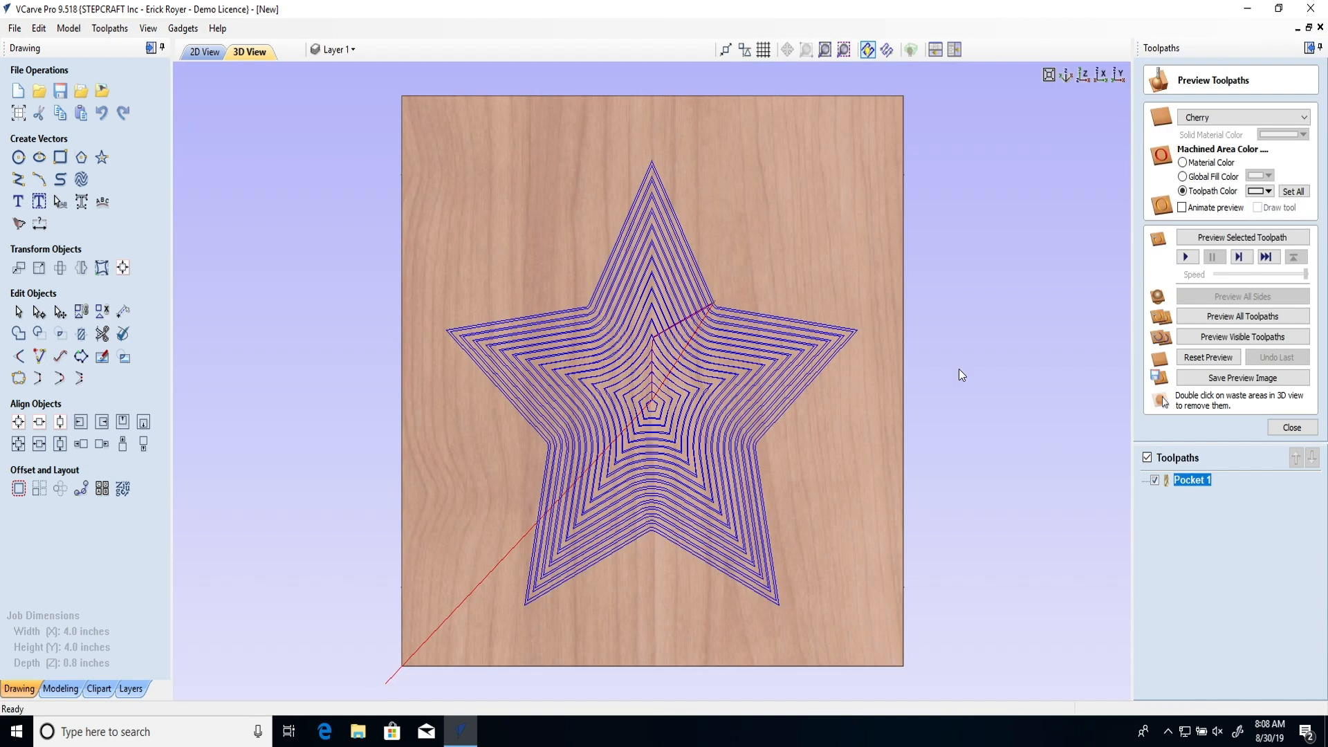
click(1242, 237)
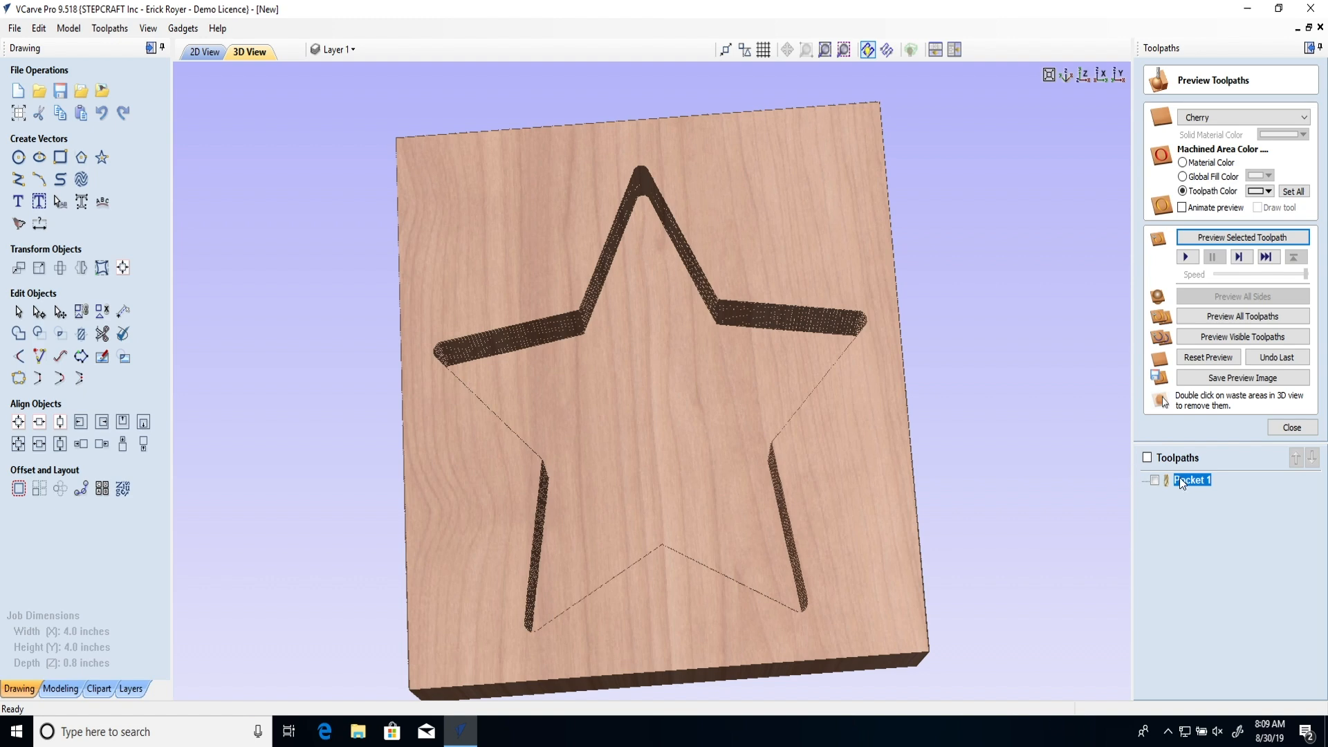
mouse_move(1183, 481)
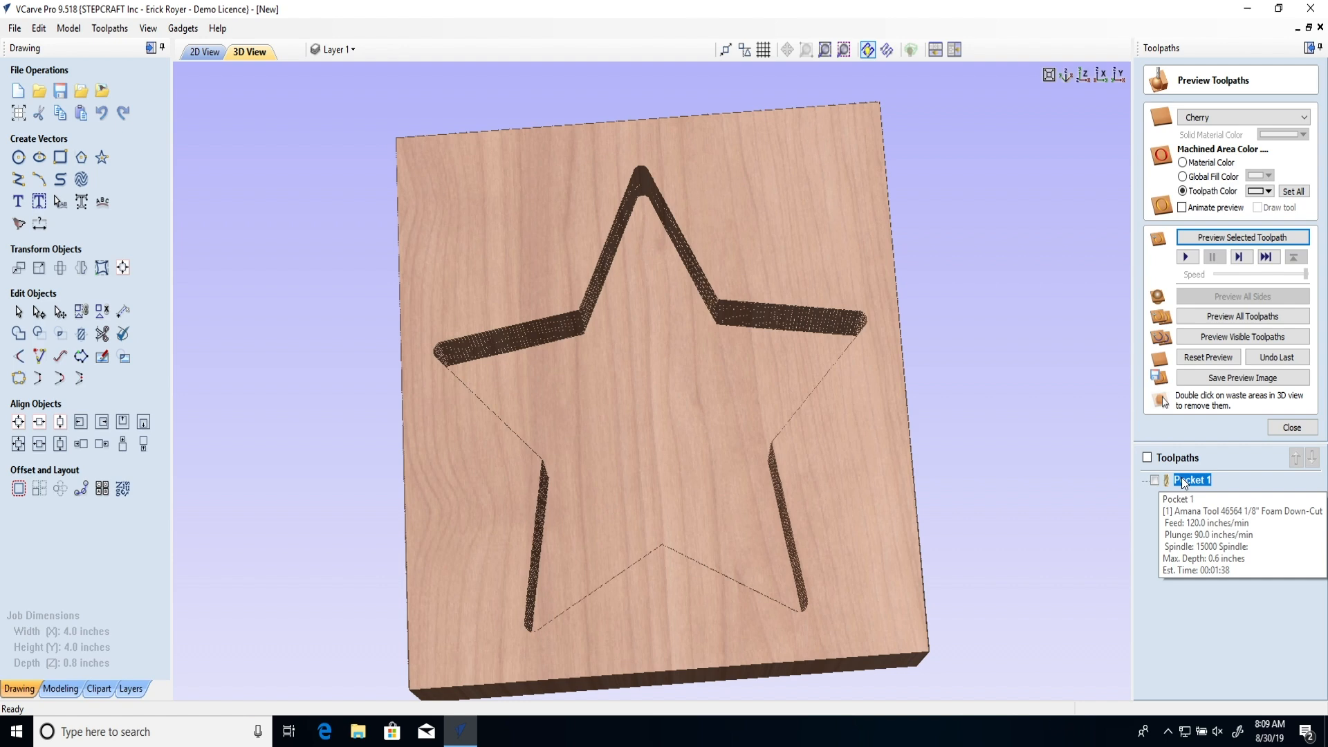
- Reopen Pocket 1, switch its cut direction to Conventional and recalculate
click(1292, 427)
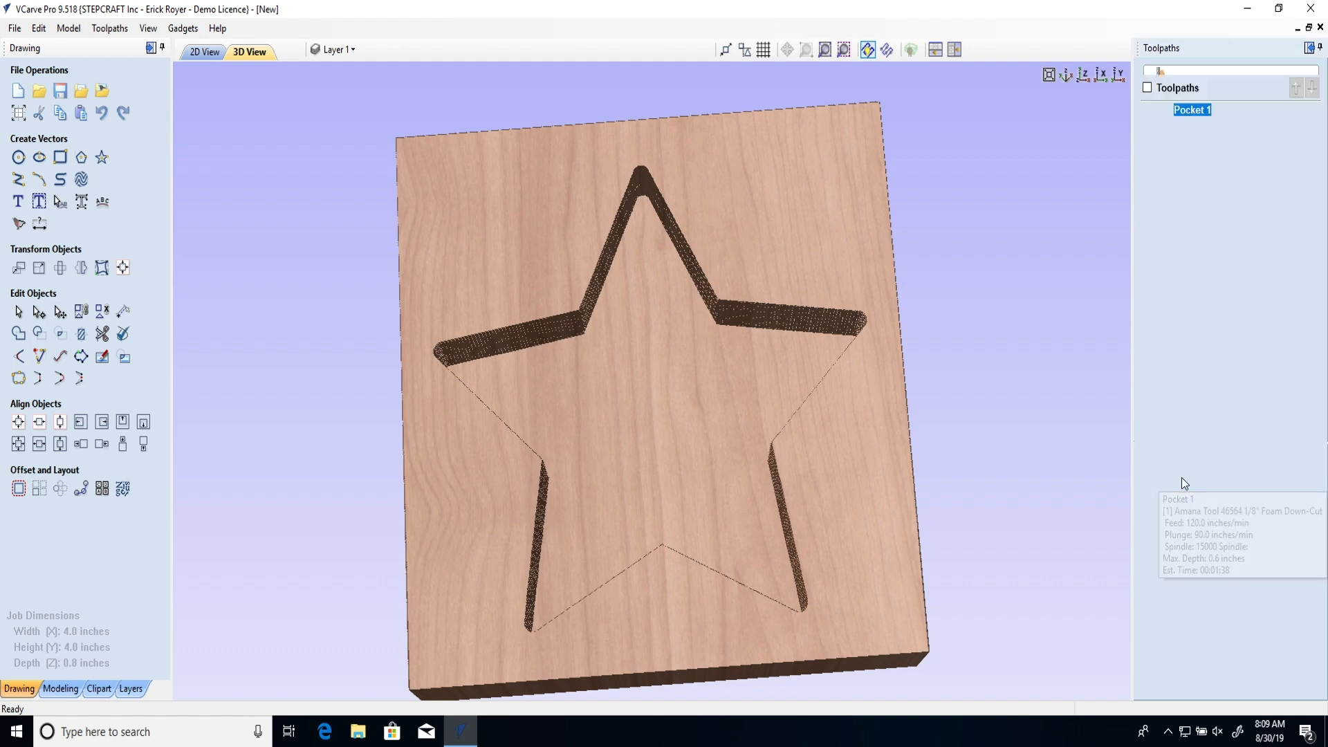
double_click(1191, 109)
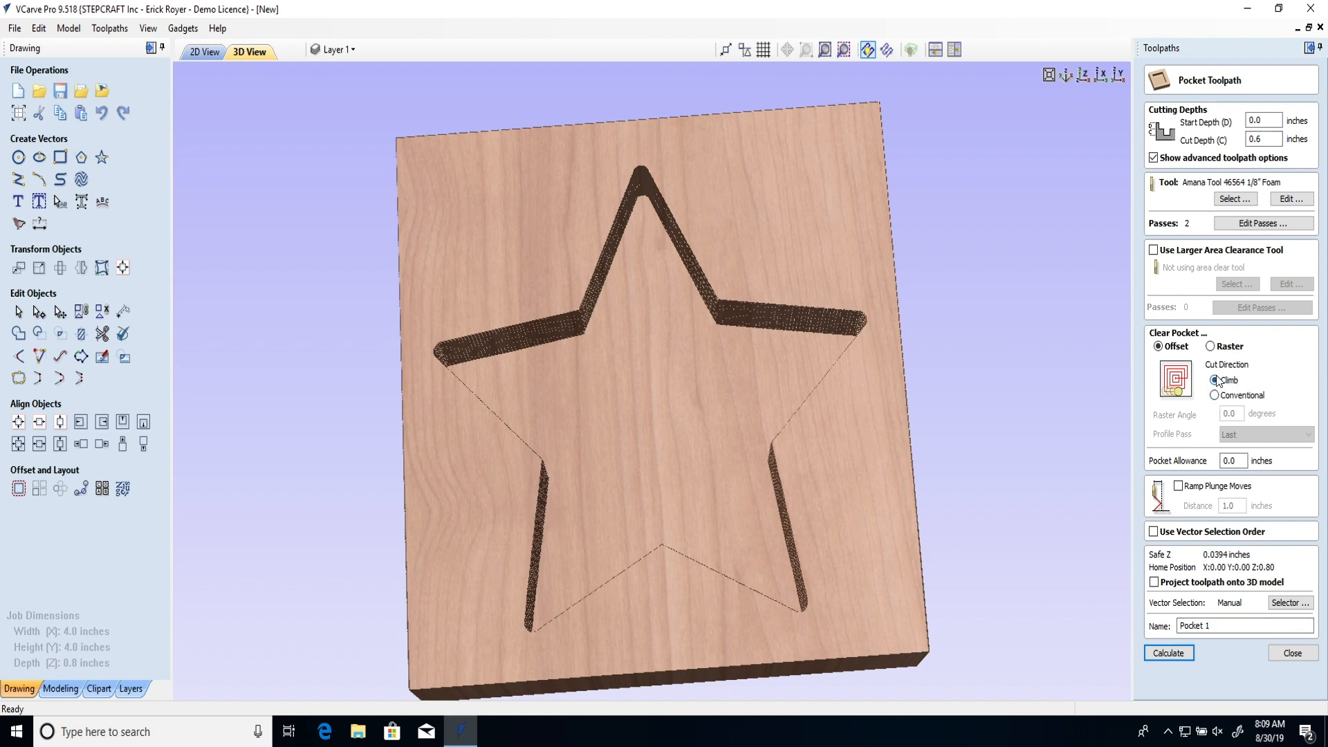
click(1215, 396)
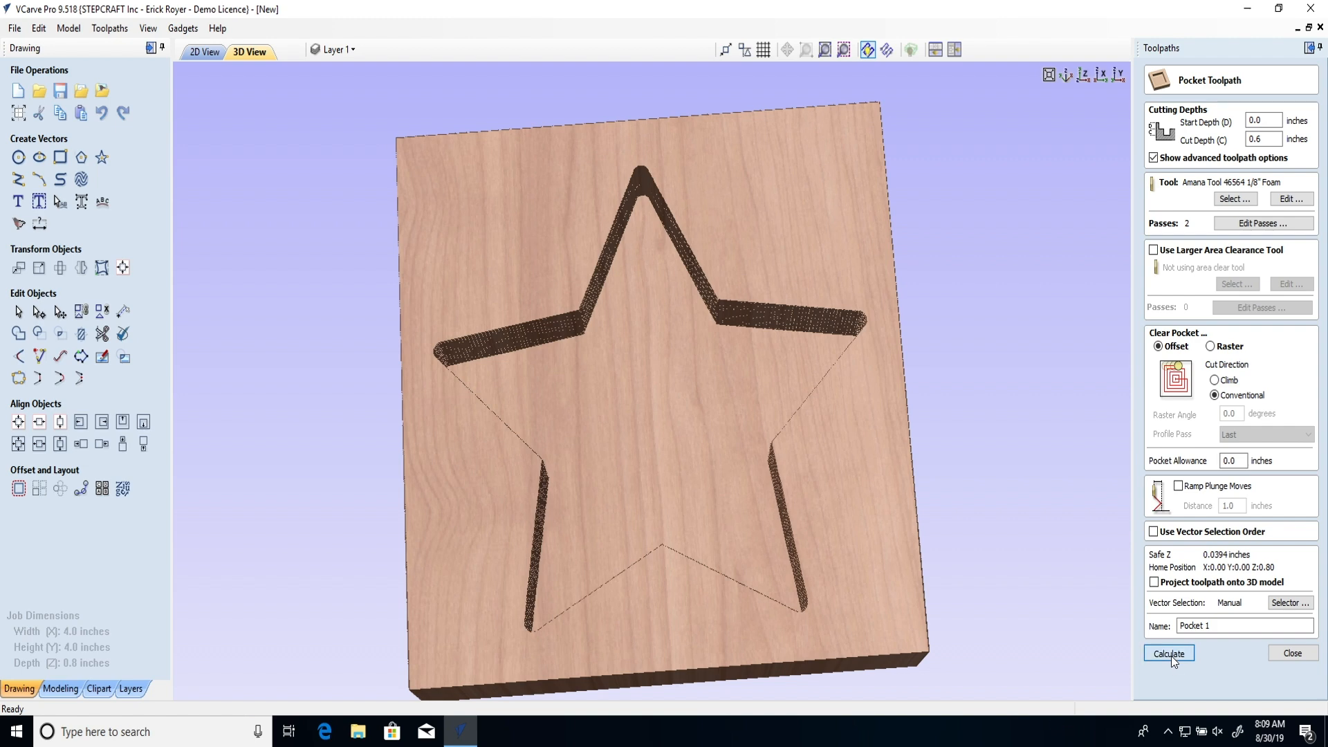
click(1168, 653)
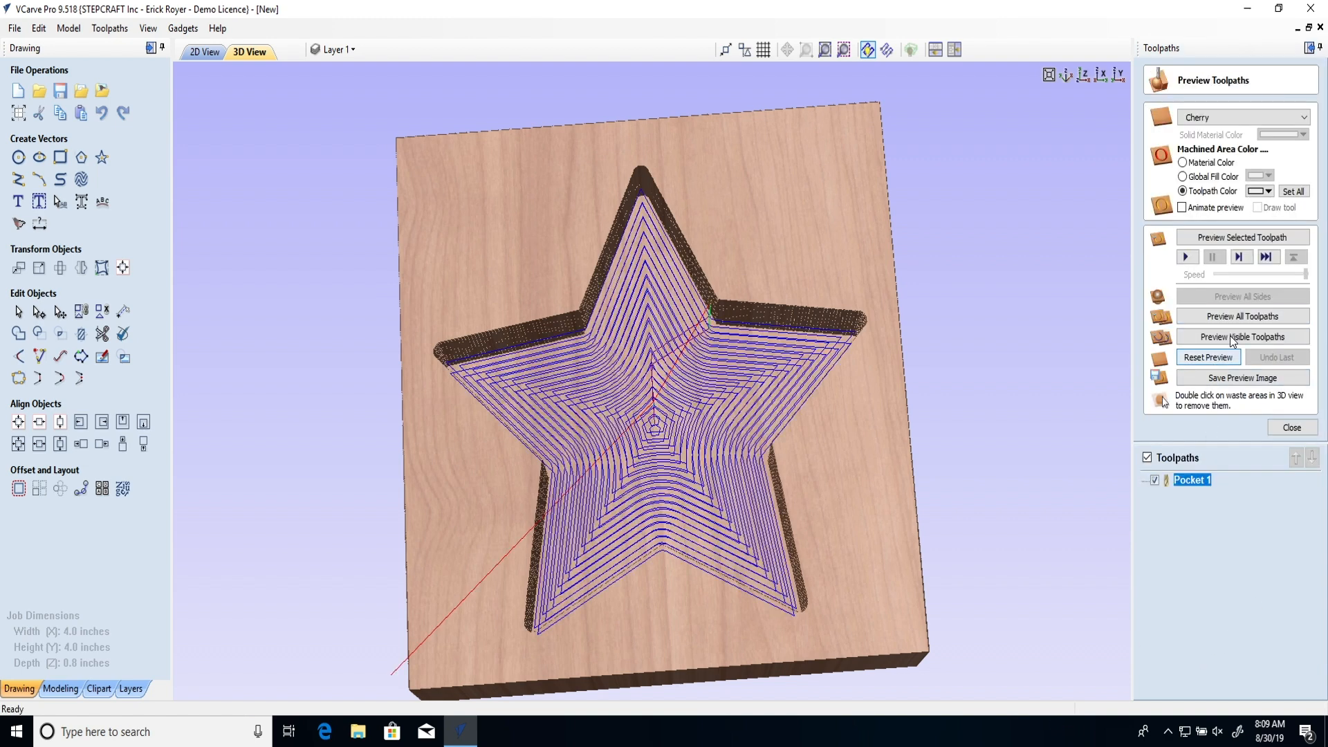